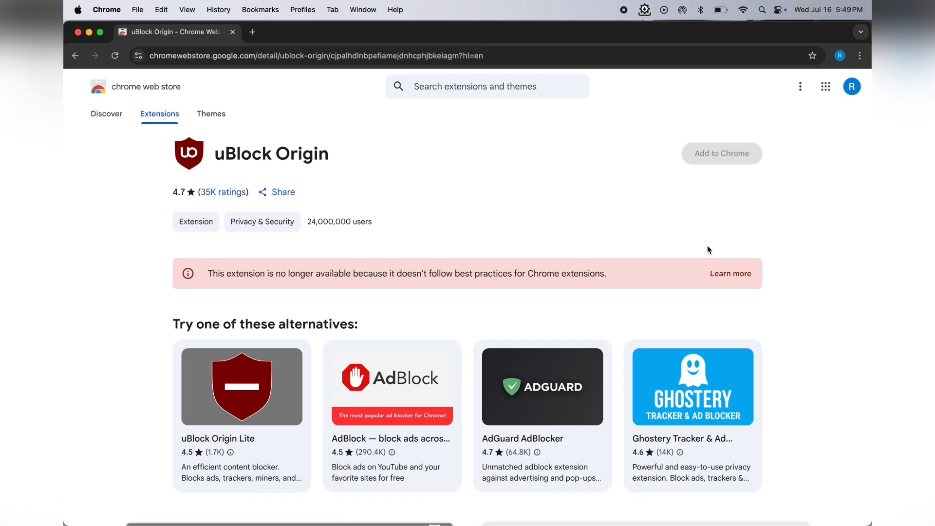
{"action": "mouse_move", "coordinate": [410, 205]}
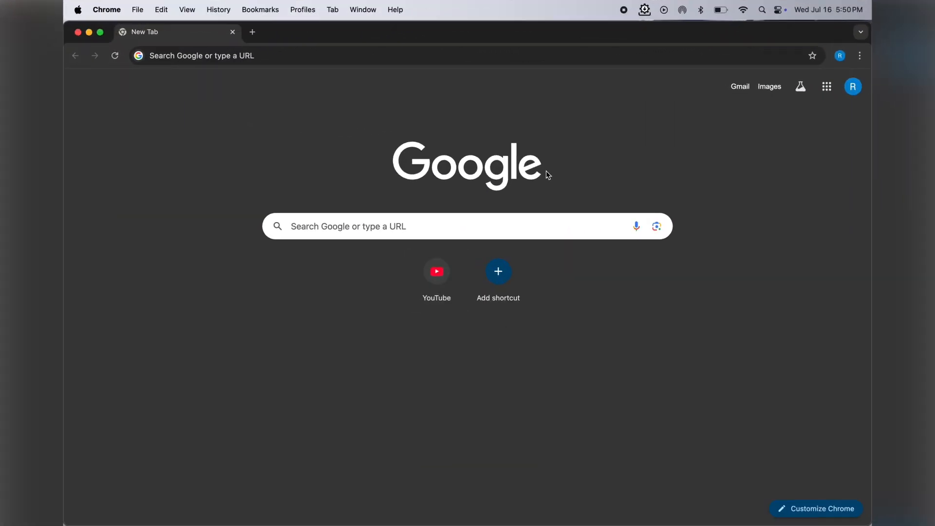
Go to chrome://flags and filter the experiments list for 'manifest'
{"action": "type", "text": "canva.com"}
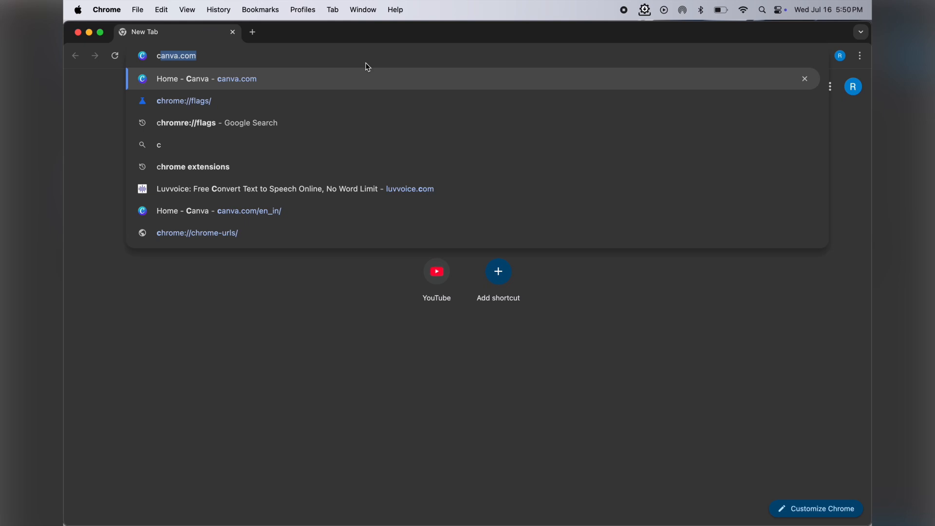
{"action": "type", "text": "chrome://flags"}
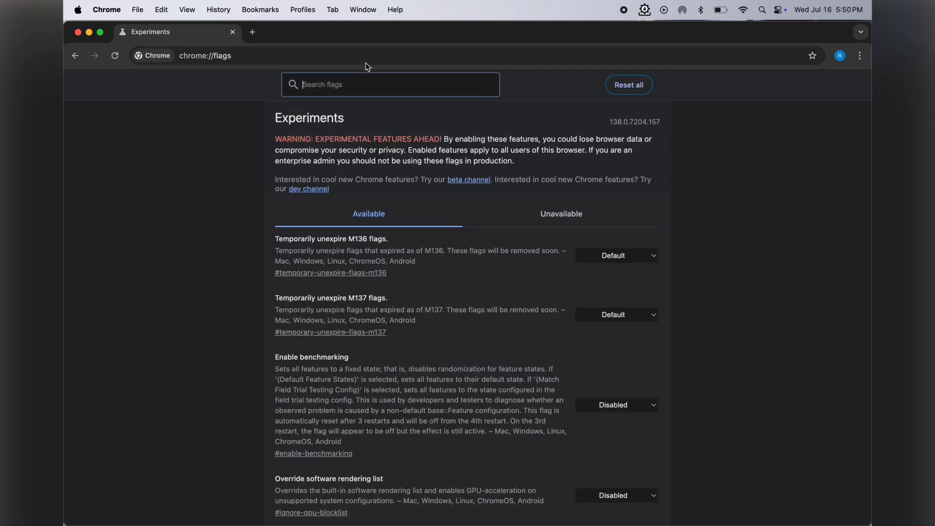
{"action": "mouse_move", "coordinate": [387, 103]}
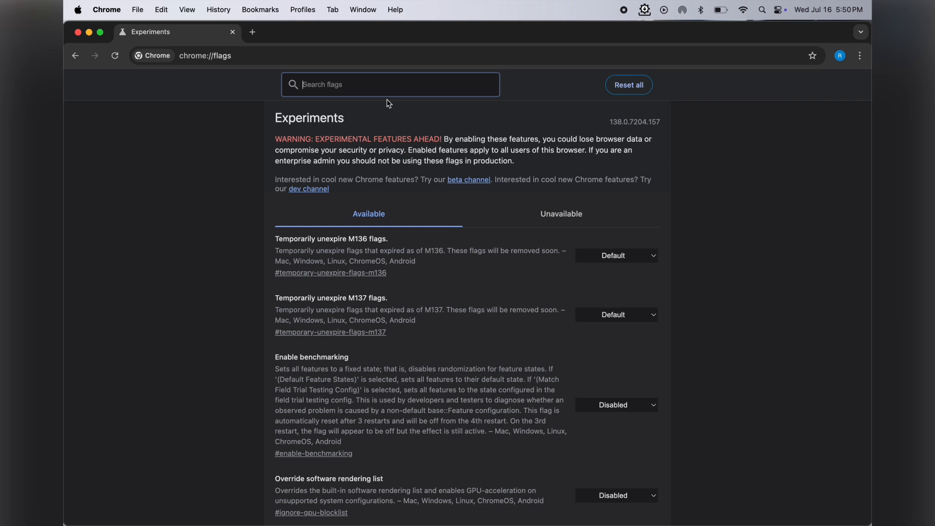
{"action": "type", "text": "manifest"}
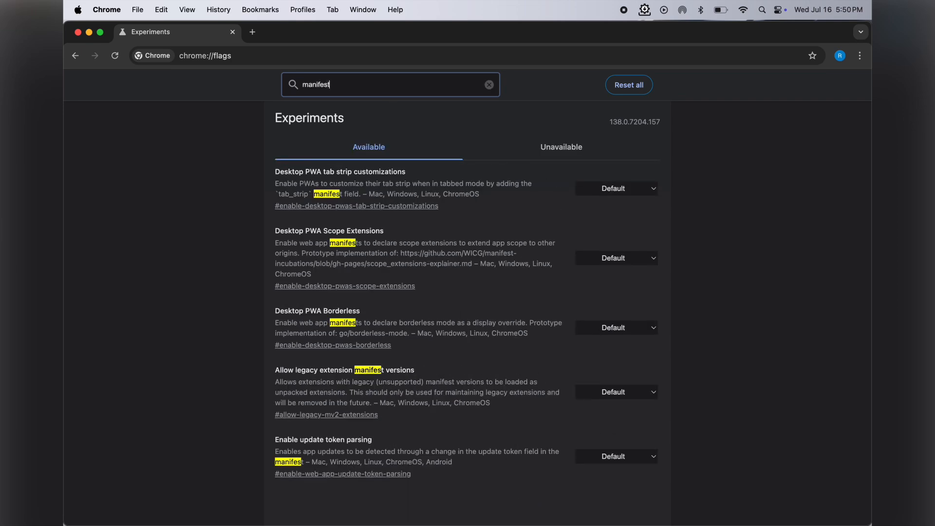
{"action": "mouse_move", "coordinate": [383, 391]}
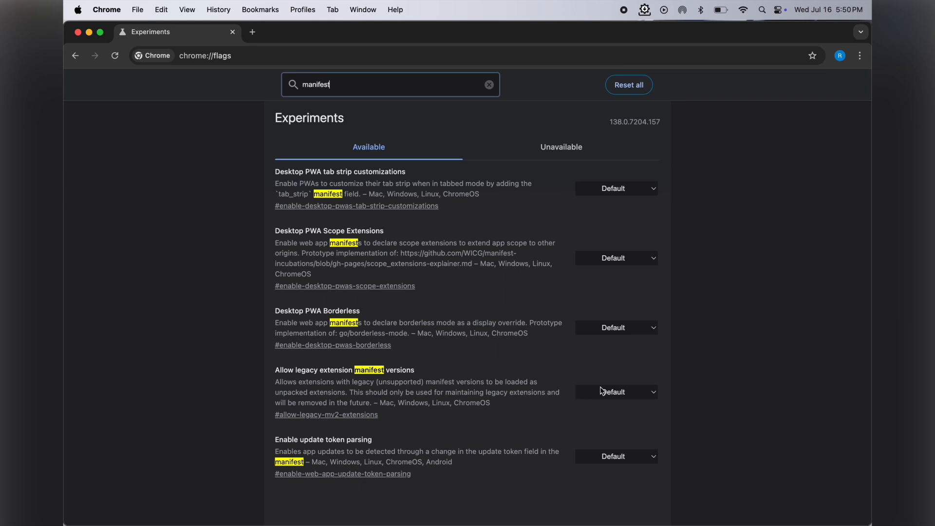
Set 'Allow legacy extension manifest versions' to Enabled and relaunch Chrome
{"action": "left_click", "coordinate": [616, 391]}
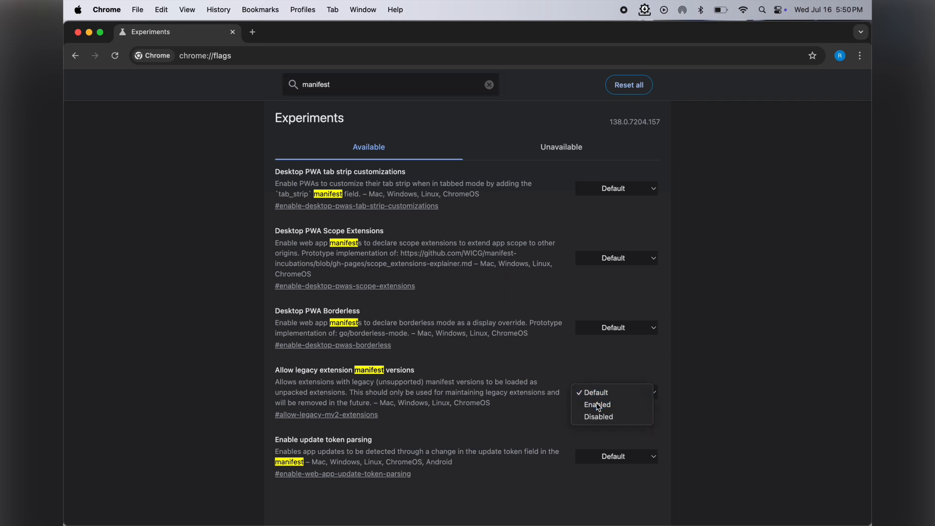
{"action": "left_click", "coordinate": [597, 404]}
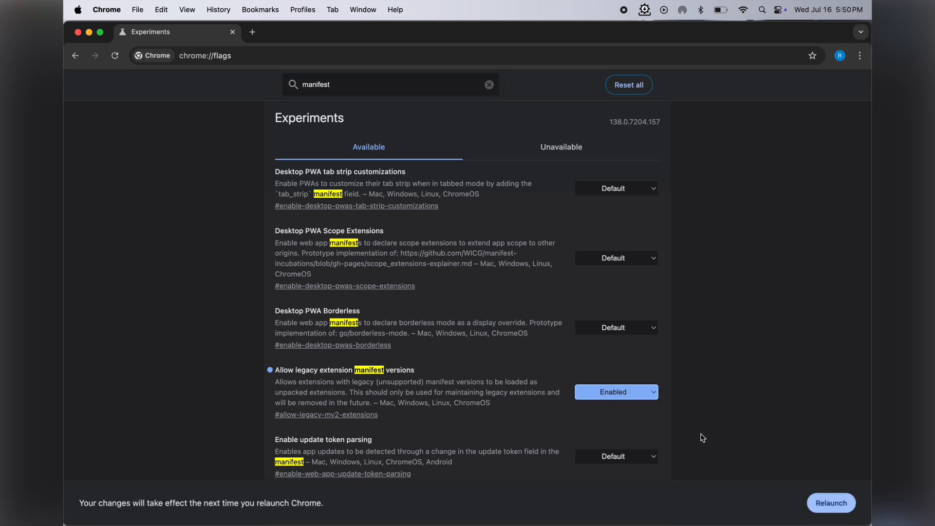
{"action": "left_click", "coordinate": [488, 84]}
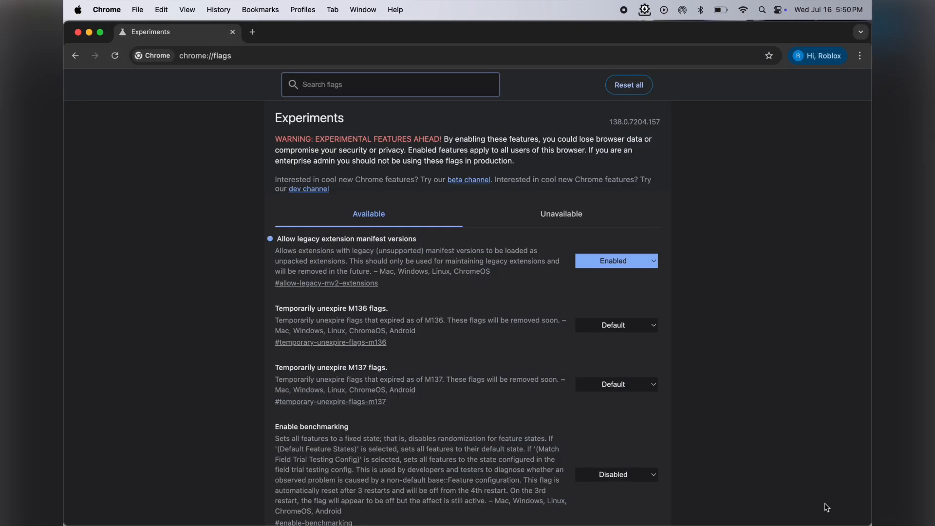
{"action": "mouse_move", "coordinate": [539, 277]}
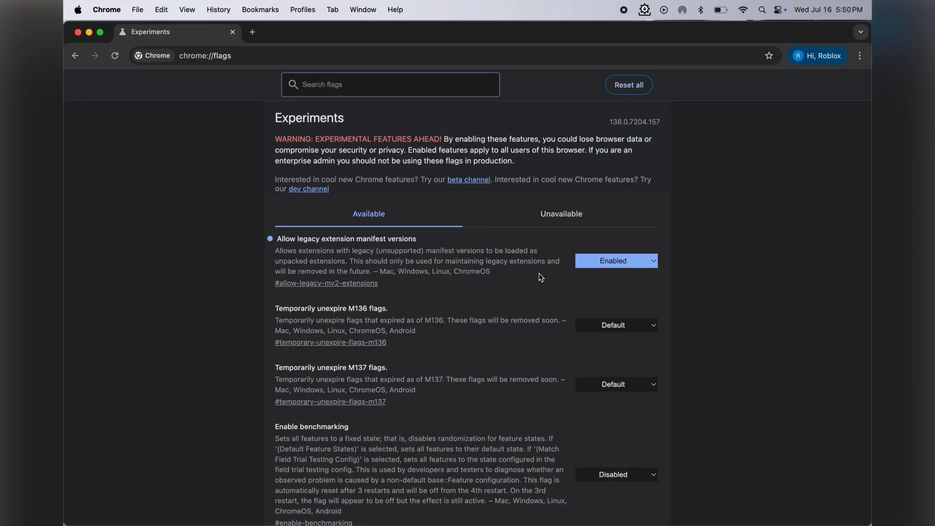
{"action": "left_click", "coordinate": [253, 32]}
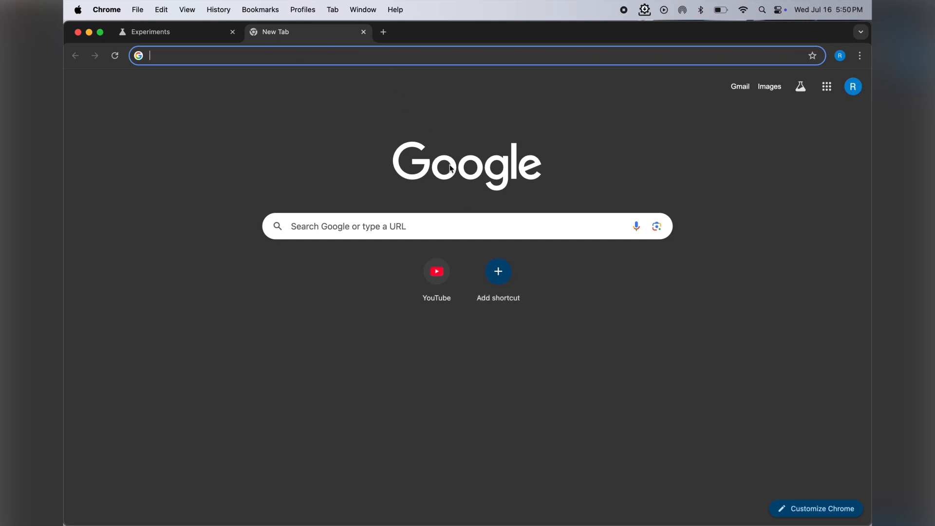
Go to chrome://extensions and switch on the Developer mode toggle
{"action": "type", "text": "chrome://flags"}
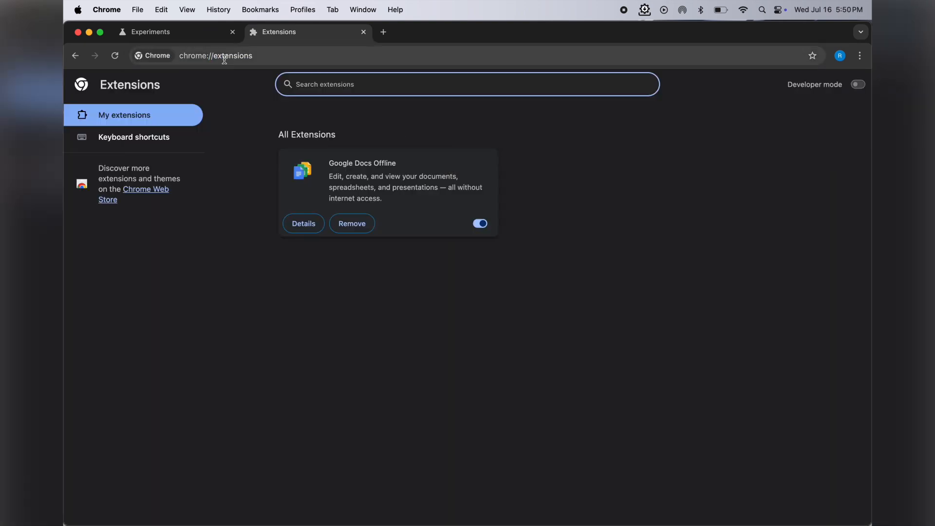
{"action": "left_click", "coordinate": [857, 84]}
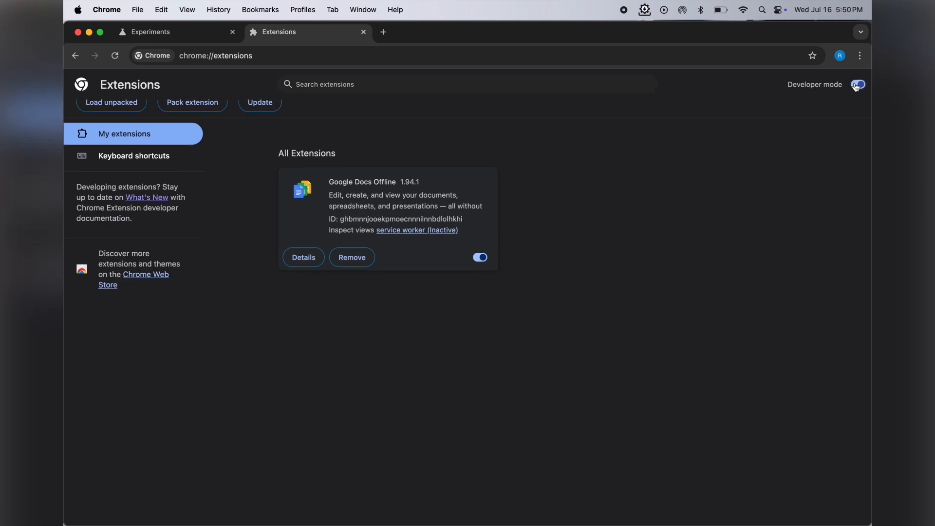
{"action": "left_click", "coordinate": [857, 84]}
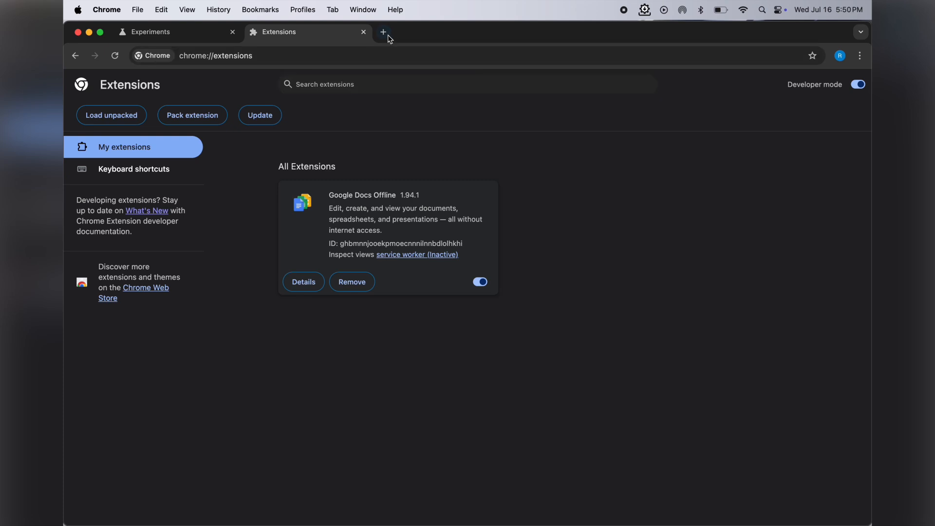
Navigate the uBlock GitHub Releases page to the 1.65.0 release assets
{"action": "left_click", "coordinate": [384, 31]}
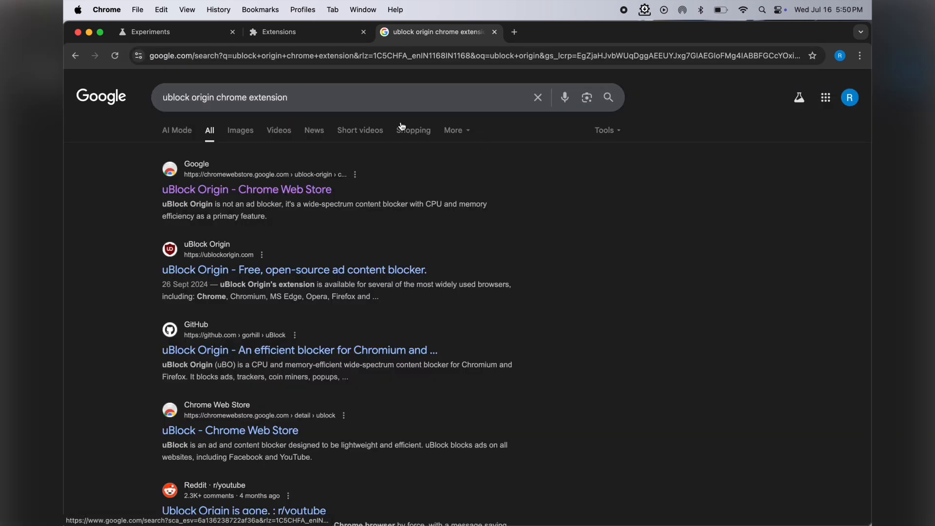
{"action": "mouse_move", "coordinate": [273, 338]}
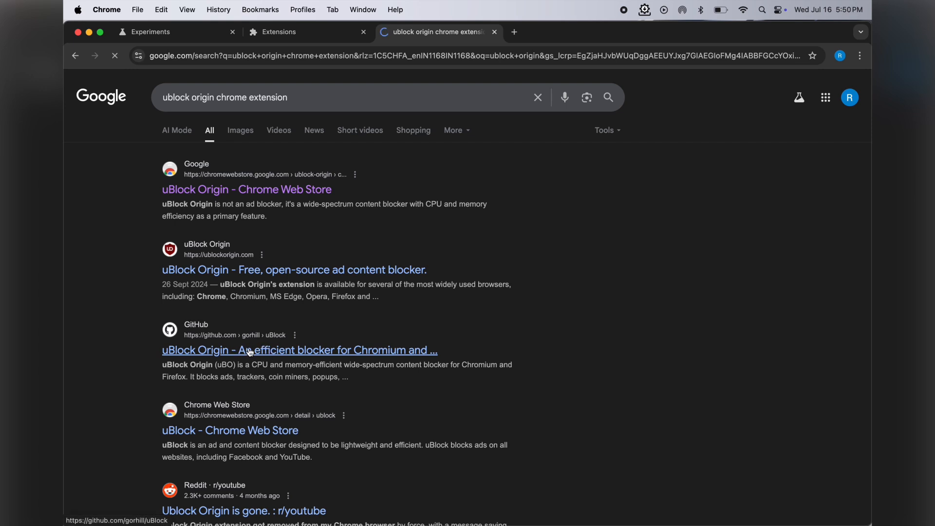
{"action": "left_click", "coordinate": [299, 349]}
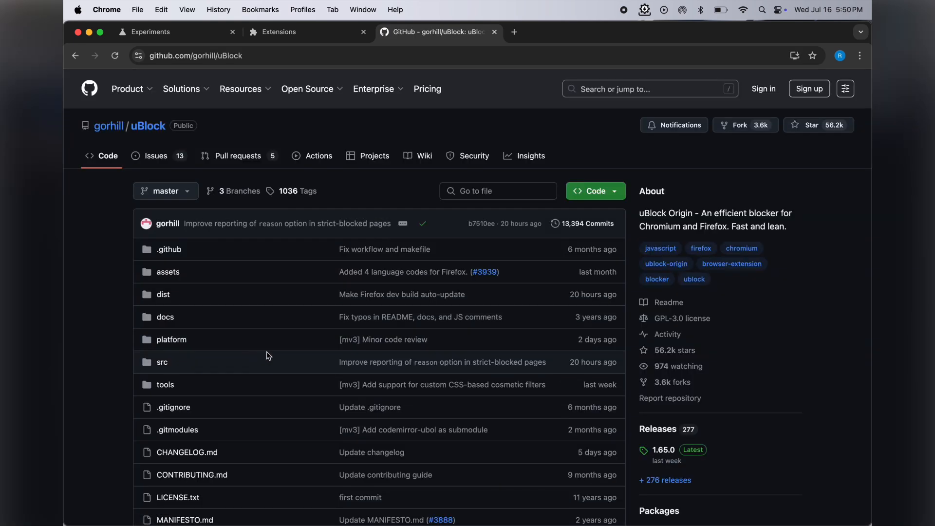
{"action": "mouse_move", "coordinate": [690, 454]}
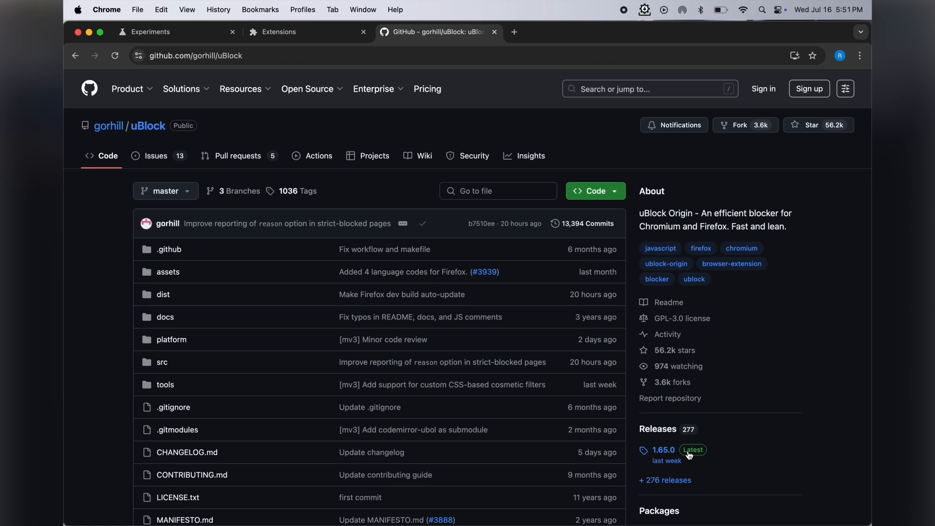
{"action": "left_click", "coordinate": [660, 450]}
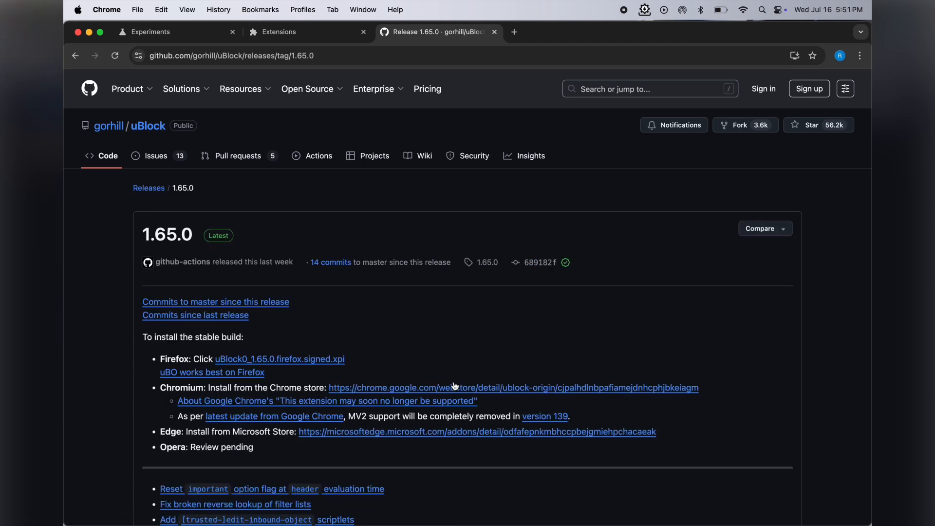
{"action": "scroll", "scroll_direction": "down", "scroll_amount": 3}
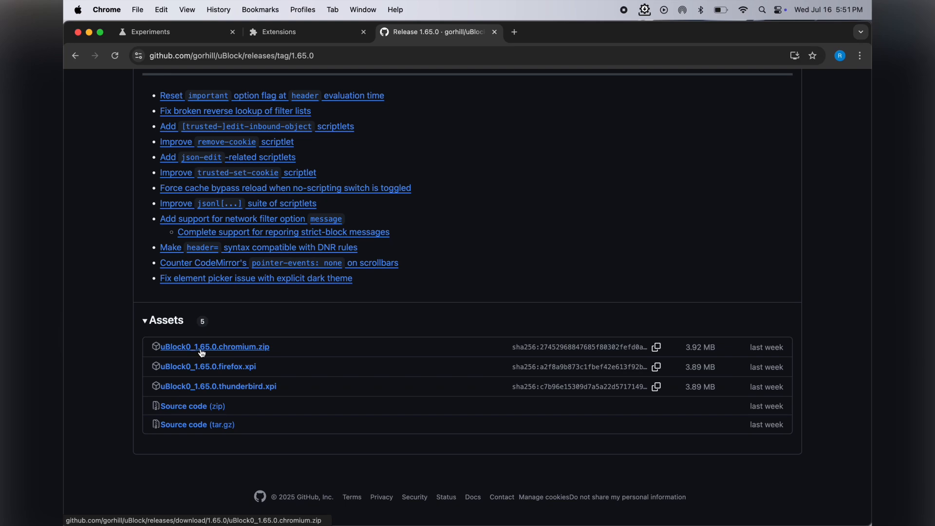
Download uBlock0_1.65.0.chromium.zip to Downloads and unzip it in Finder
{"action": "left_click", "coordinate": [214, 346]}
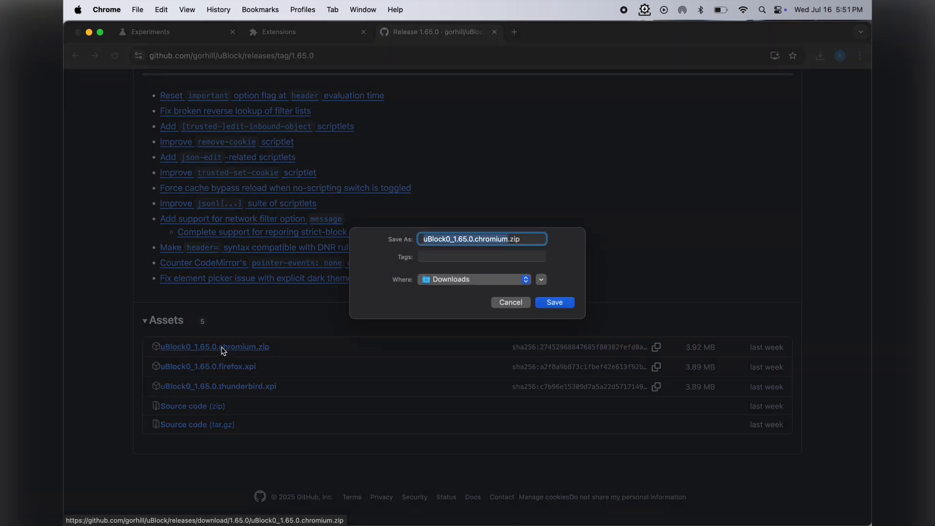
{"action": "left_click", "coordinate": [553, 302]}
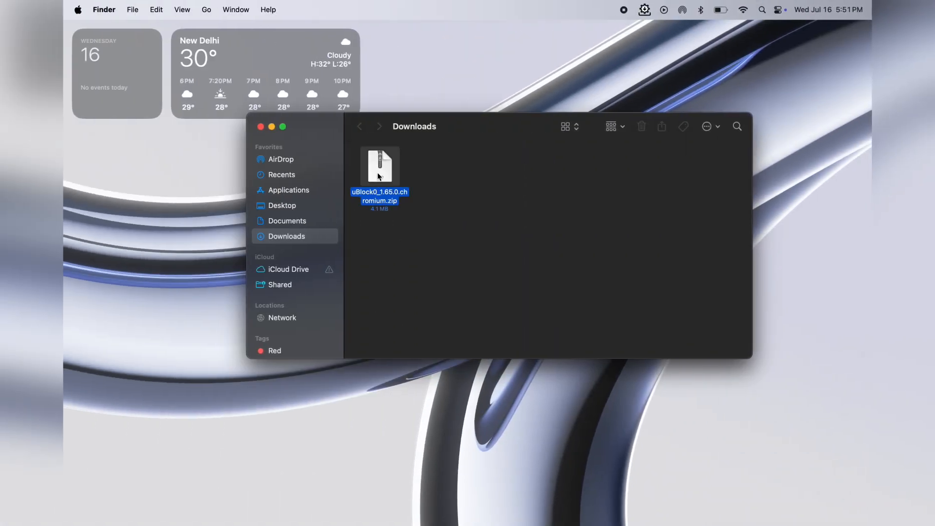
{"action": "double_click", "coordinate": [378, 165]}
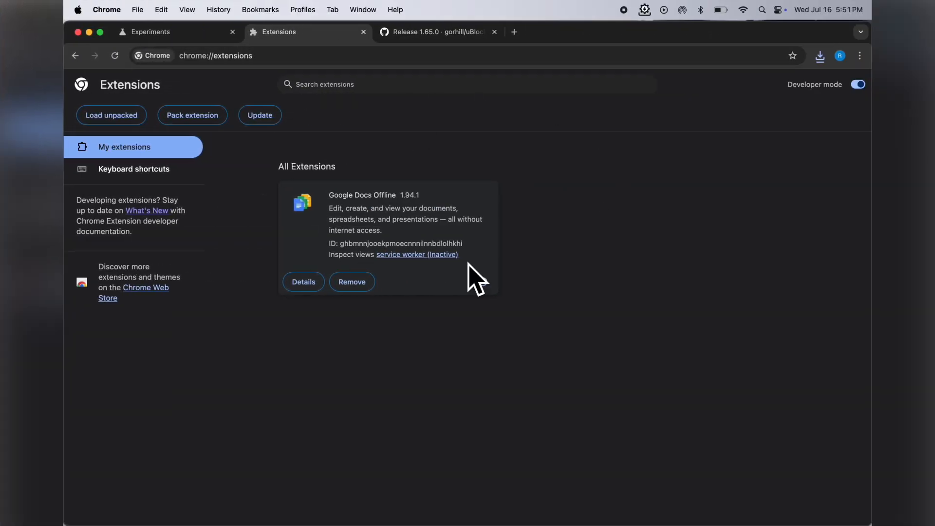
Load unpacked the uBlock0.chromium folder from Downloads, installing uBlock Origin 1.65.0
{"action": "left_click", "coordinate": [480, 281]}
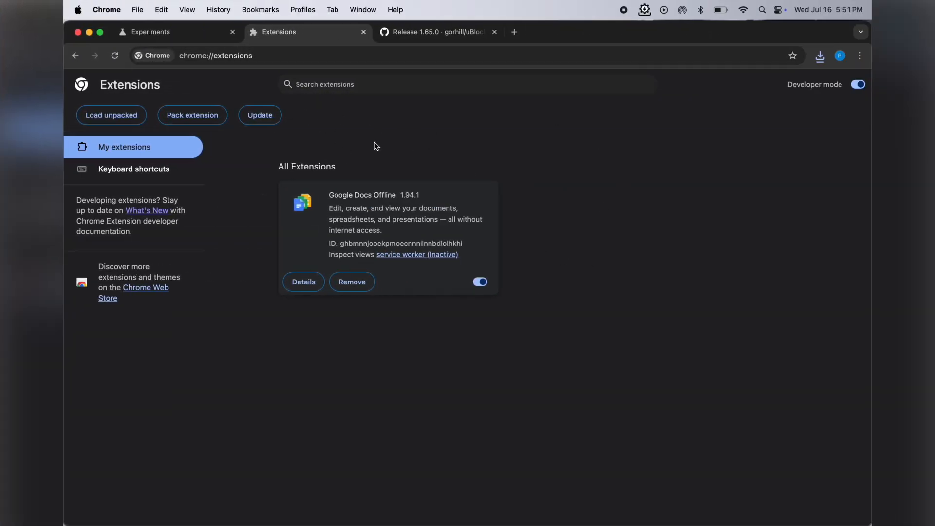
{"action": "left_click", "coordinate": [111, 115]}
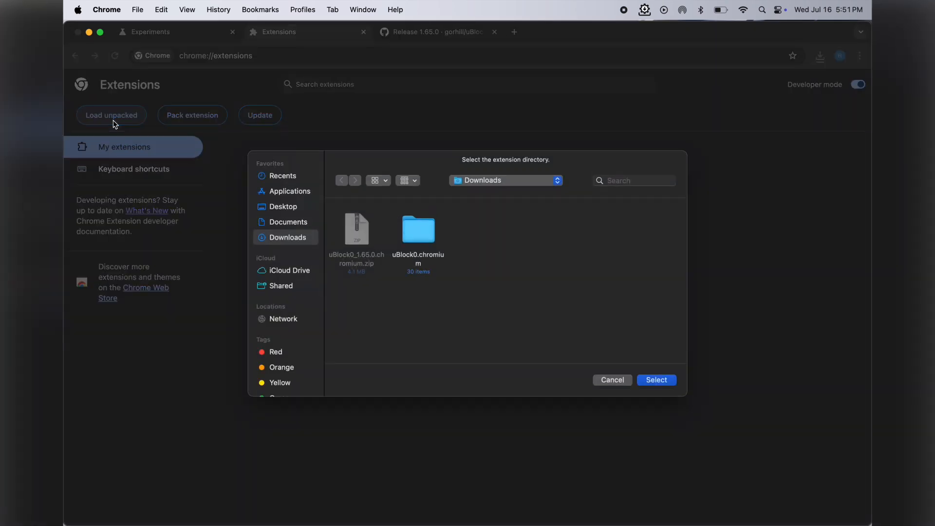
{"action": "left_click", "coordinate": [418, 230]}
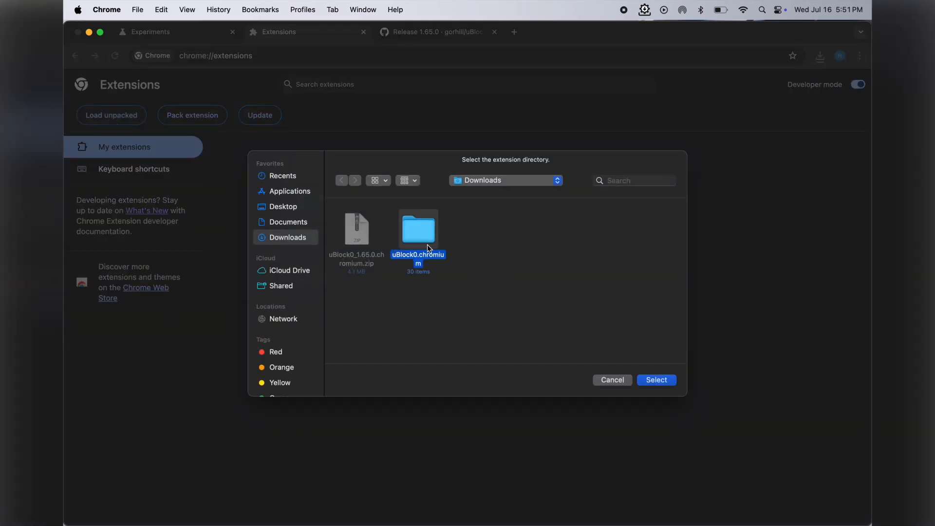
{"action": "left_click", "coordinate": [655, 379]}
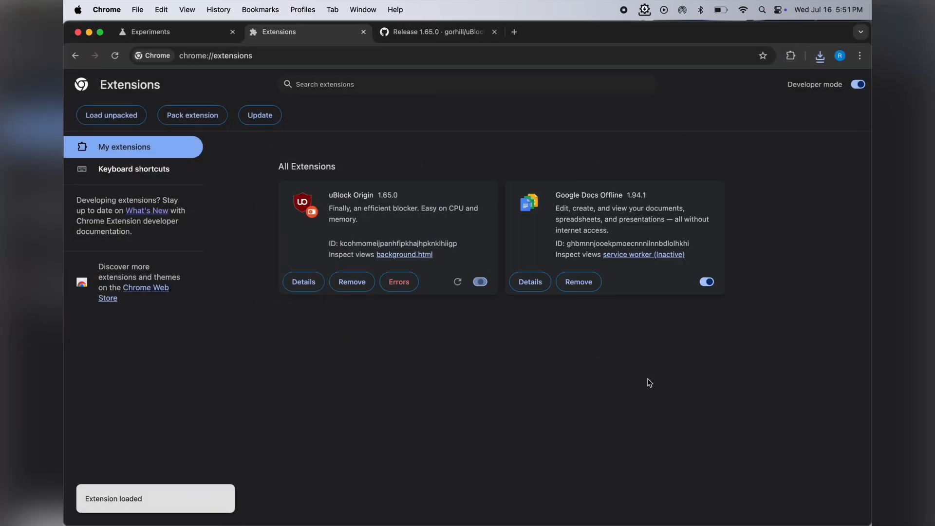
{"action": "left_click", "coordinate": [479, 282]}
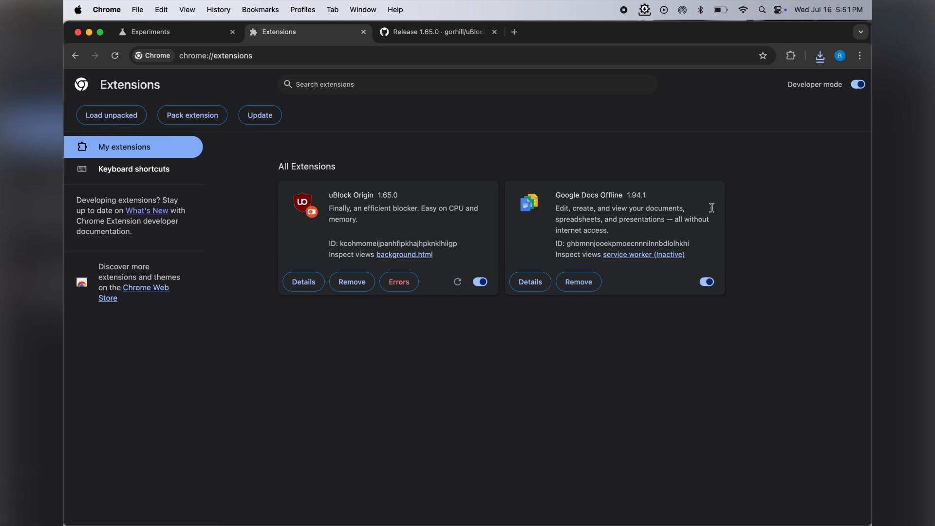
Pin uBlock Origin to the toolbar from the Extensions menu and land on a fresh tab
{"action": "left_click", "coordinate": [789, 56]}
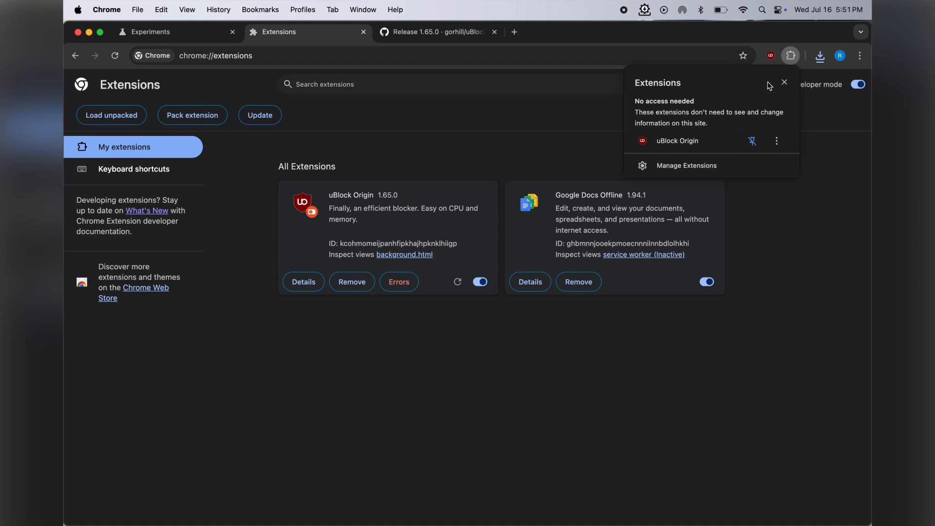
{"action": "left_click", "coordinate": [769, 56]}
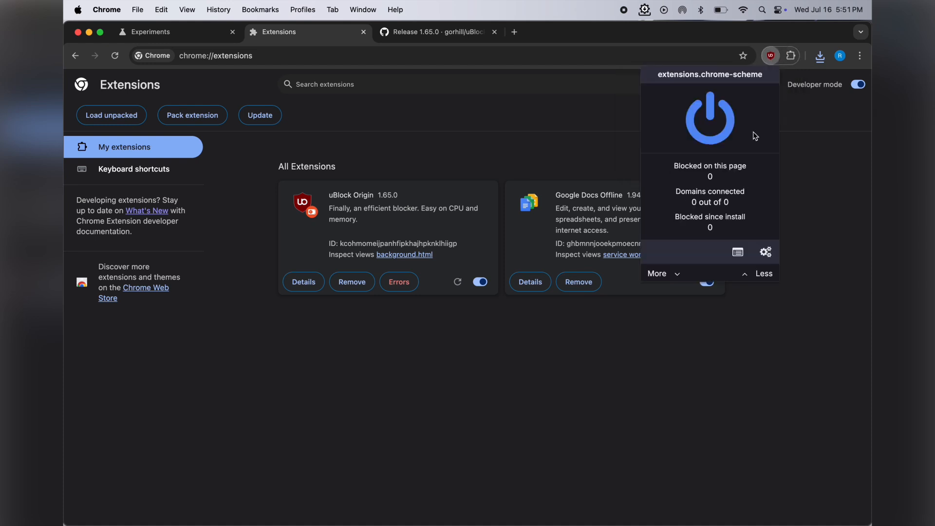
{"action": "mouse_move", "coordinate": [583, 84]}
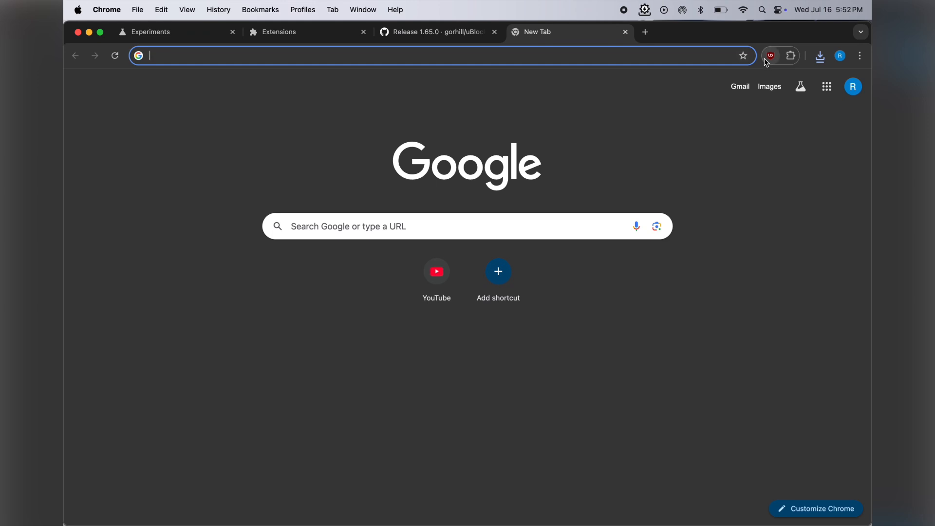
{"action": "mouse_move", "coordinate": [784, 167]}
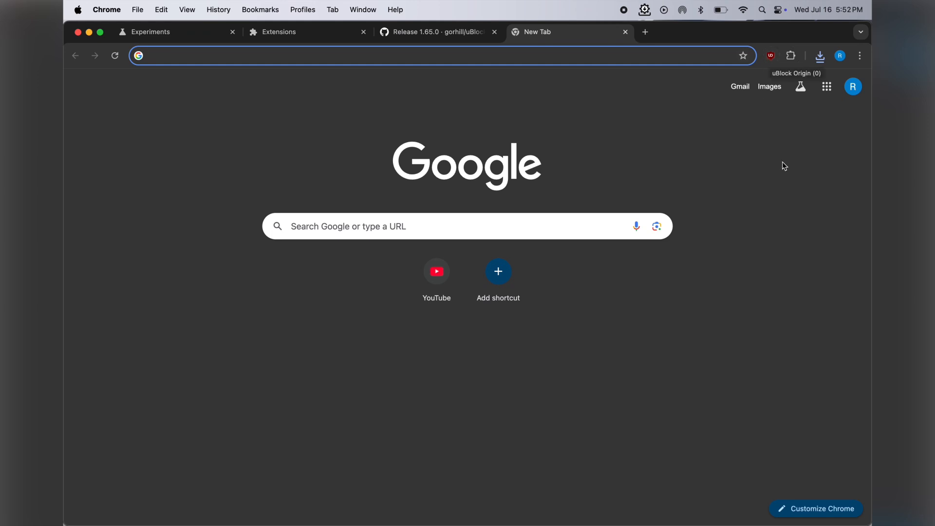
{"action": "left_click", "coordinate": [418, 56]}
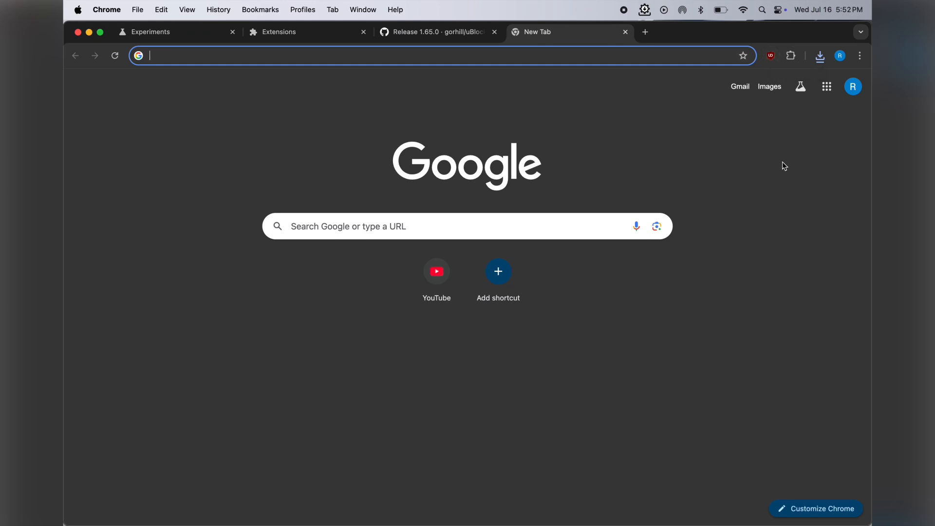